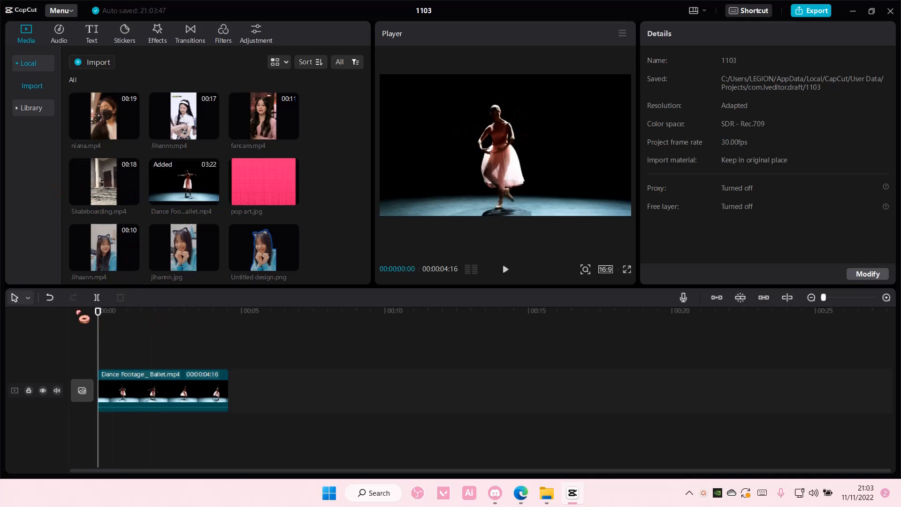
{"action": "mouse_move", "coordinate": [59, 216]}
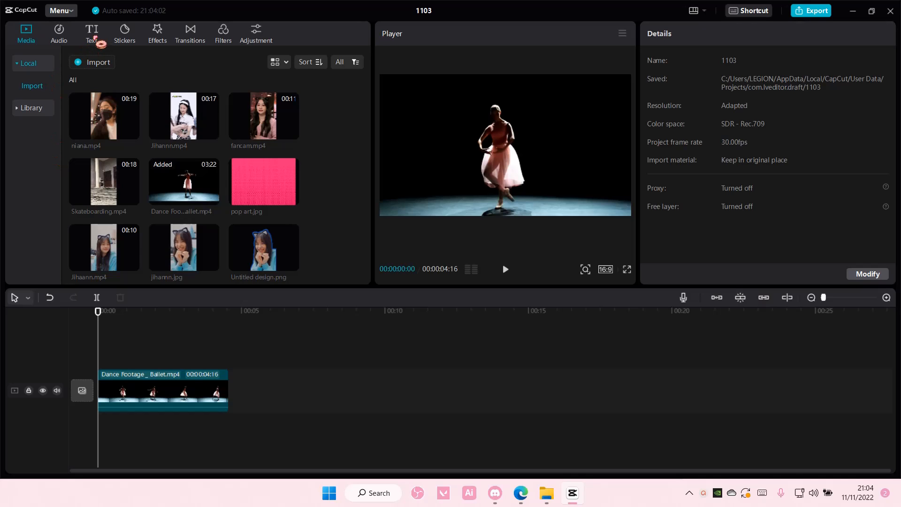
Step: Add a default text reading 'elegant' in the Delicacy font, spanning the ballet clip above the dancer
{"action": "left_click", "coordinate": [91, 33]}
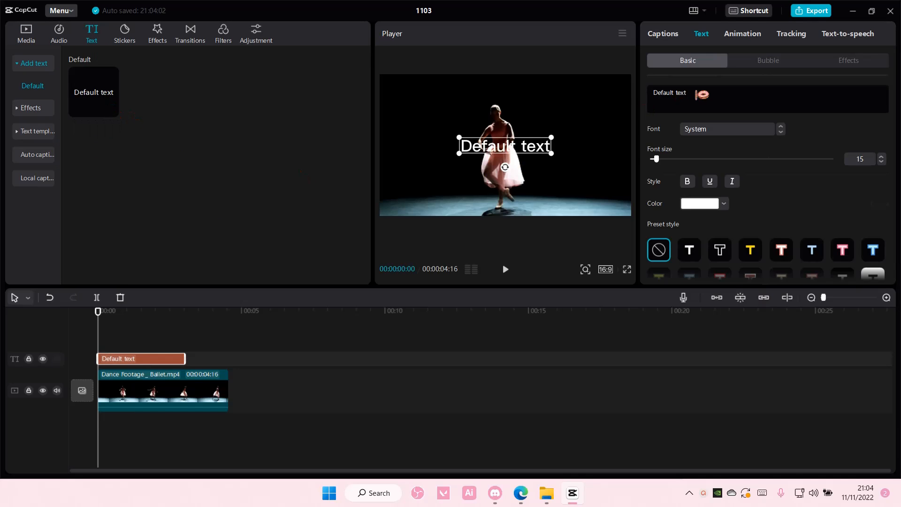
{"action": "type", "text": "elegant"}
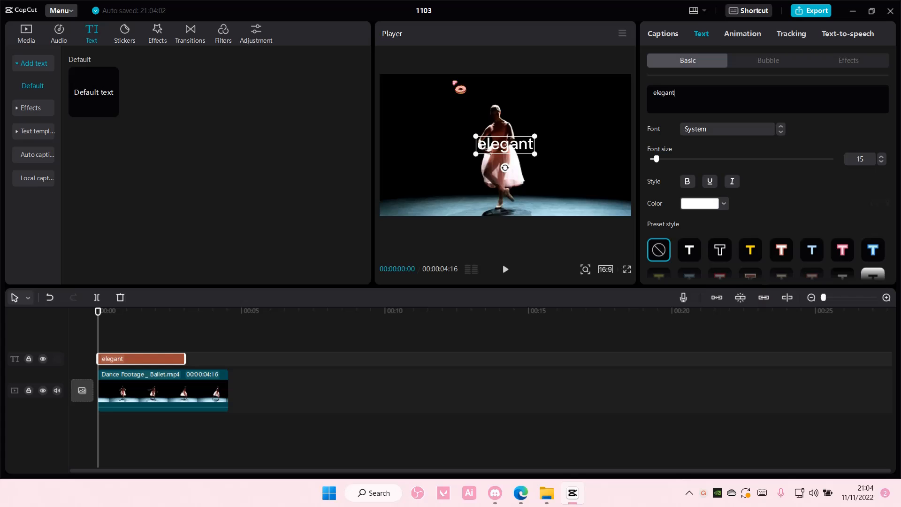
{"action": "left_click", "coordinate": [725, 128]}
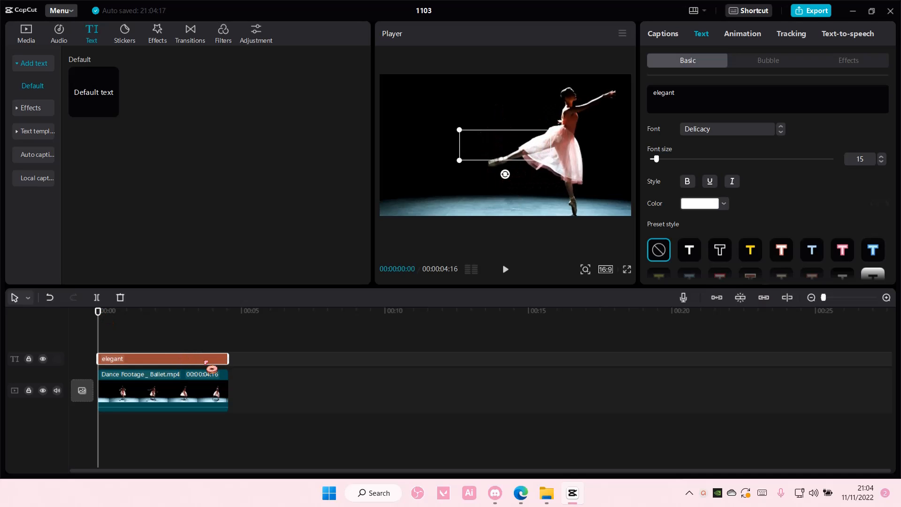
{"action": "left_click", "coordinate": [185, 311]}
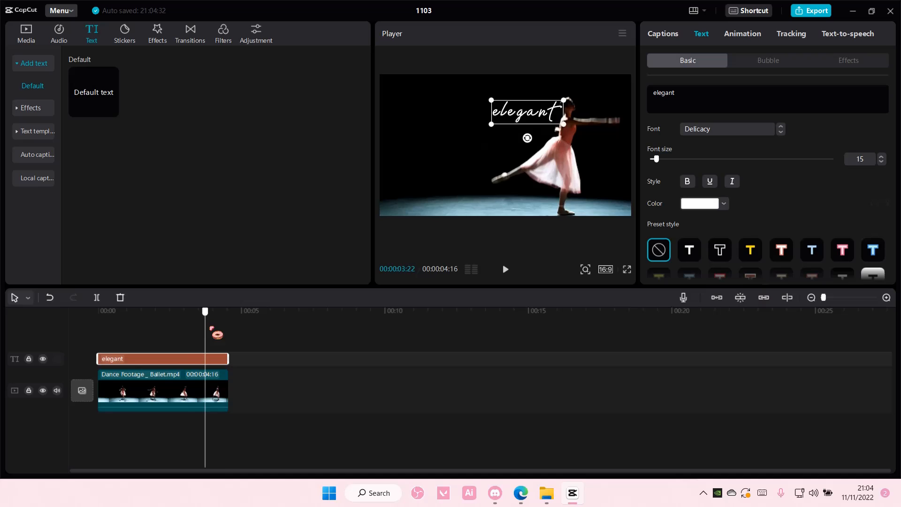
Step: Delete the ballet clip, export the text alone as 'text' in MOV, then undo the deletion
{"action": "left_click", "coordinate": [98, 311]}
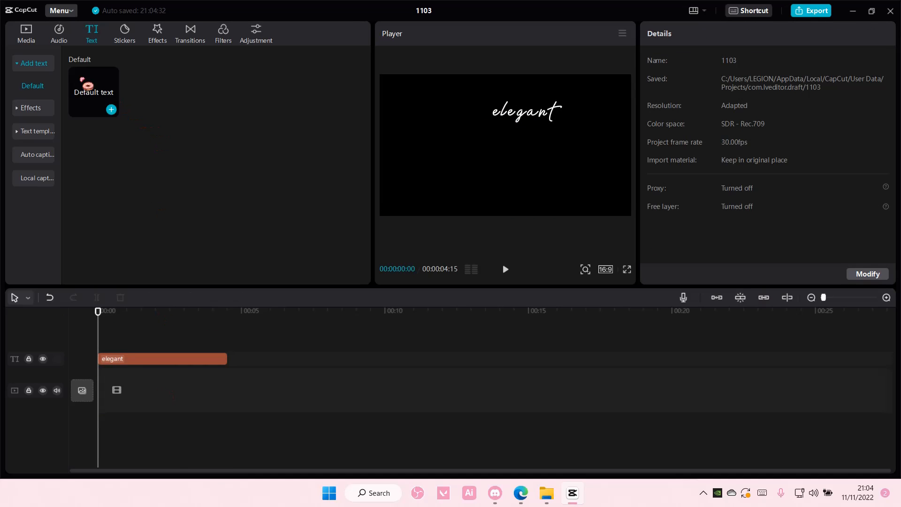
{"action": "left_click", "coordinate": [810, 10]}
{"action": "type", "text": "t"}
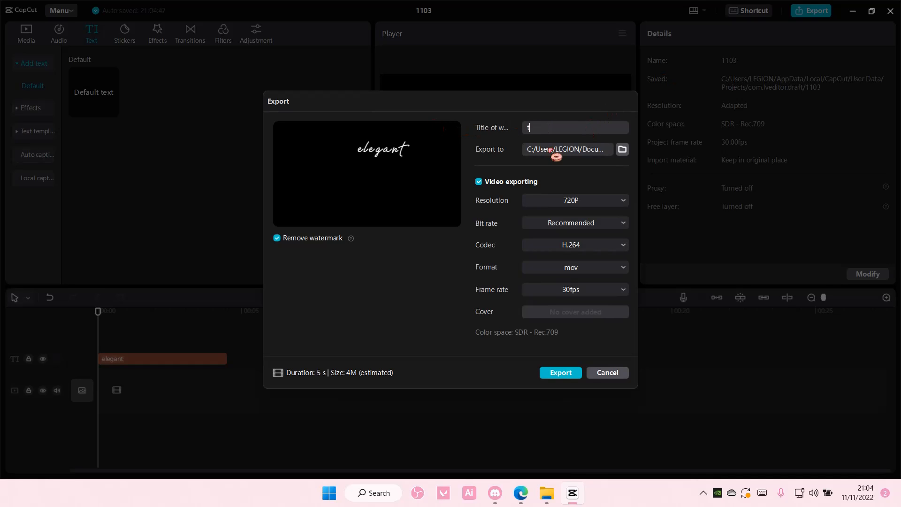
{"action": "left_click", "coordinate": [560, 372]}
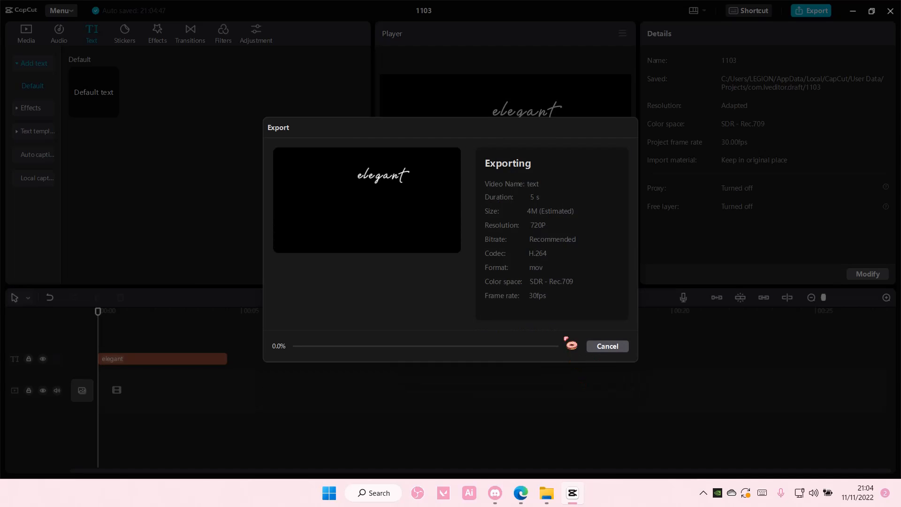
{"action": "left_click", "coordinate": [607, 346]}
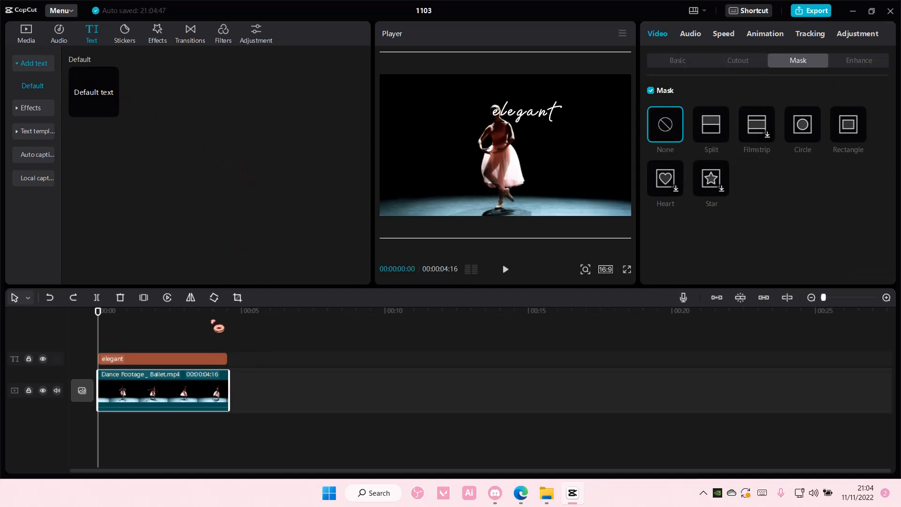
Step: Remove the text layer and import text.mov onto a track above the ballet clip
{"action": "left_click", "coordinate": [26, 33]}
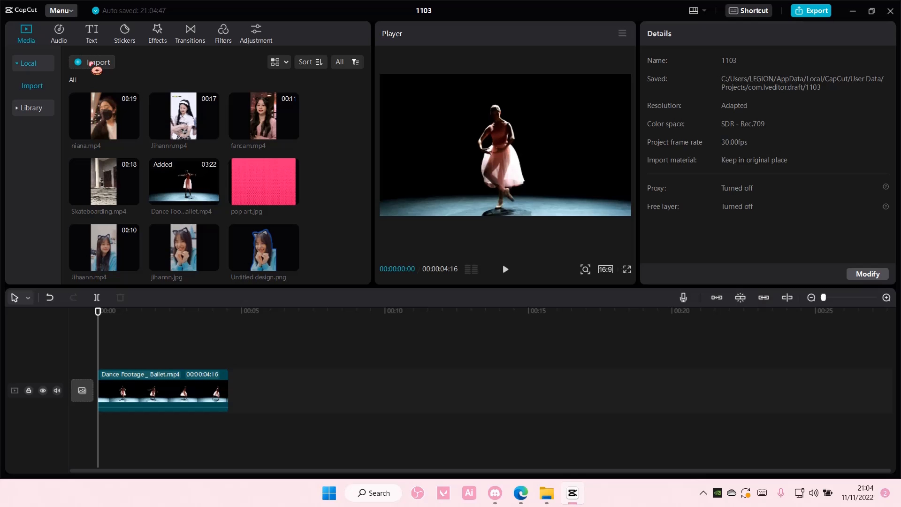
{"action": "left_click", "coordinate": [97, 62]}
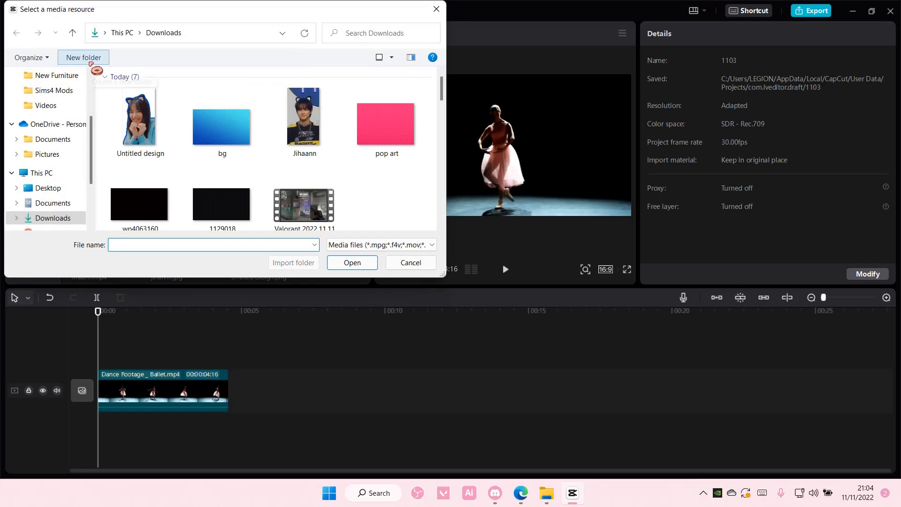
{"action": "scroll", "scroll_direction": "down", "scroll_amount": 3}
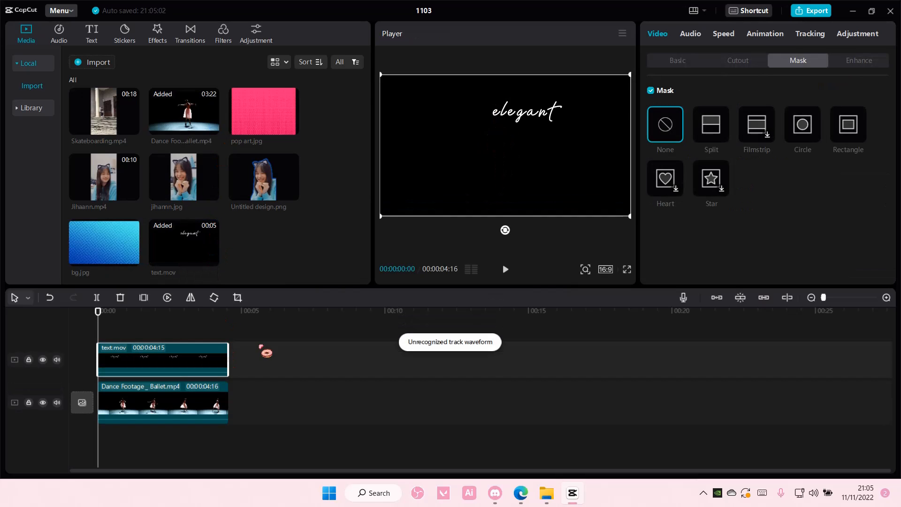
Step: Set text.mov's blend mode to Screen and copy the ballet clip onto a top track
{"action": "left_click", "coordinate": [677, 60]}
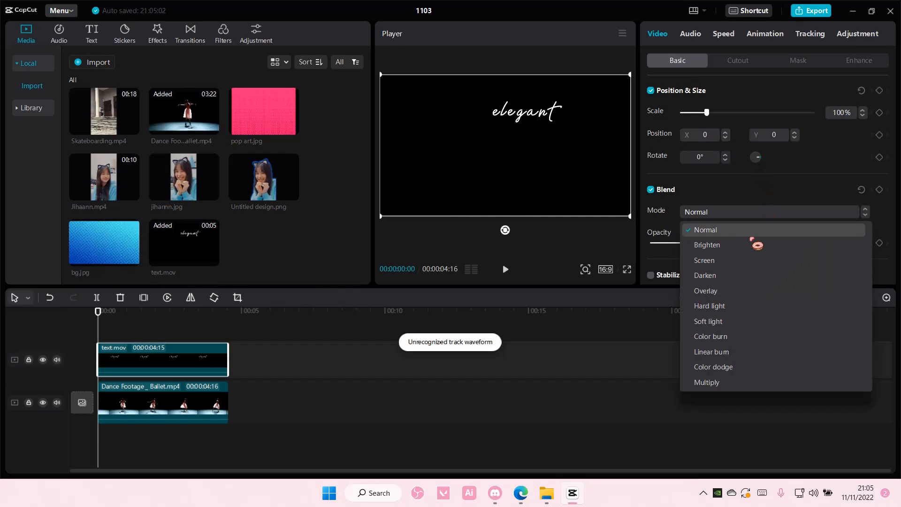
{"action": "left_click", "coordinate": [708, 244]}
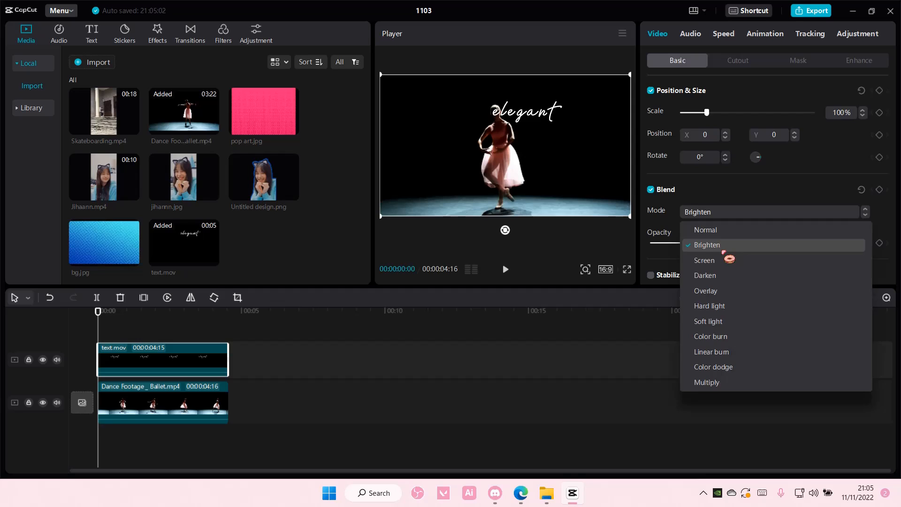
{"action": "left_click", "coordinate": [703, 260]}
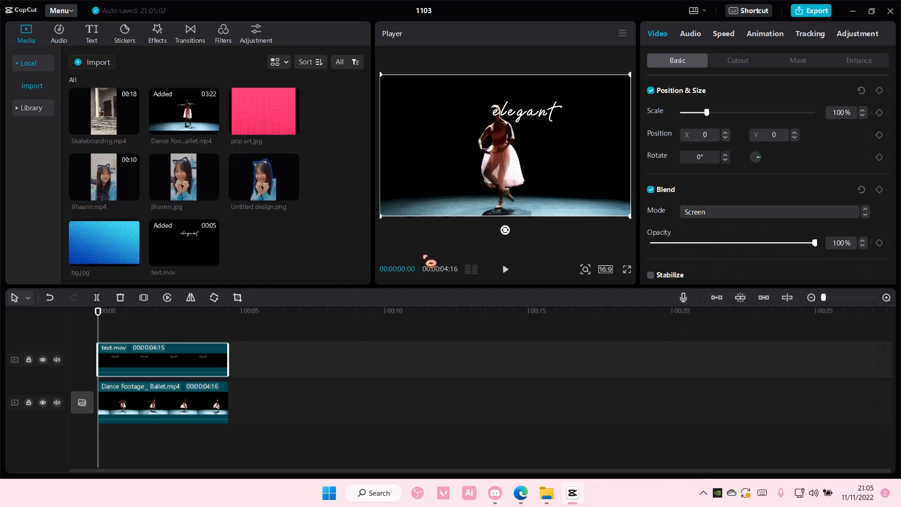
{"action": "left_click", "coordinate": [162, 402]}
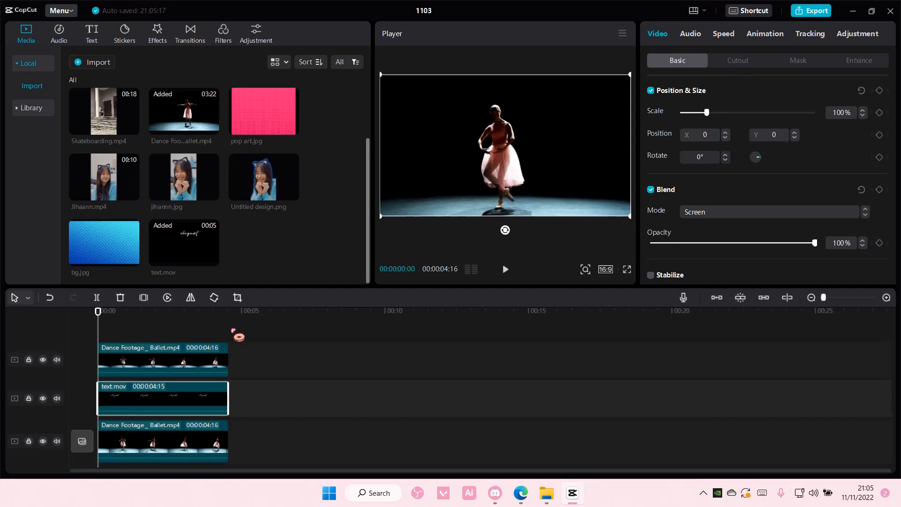
Step: Auto-cutout the dancer on the top ballet copy and choose a Split mask for text.mov
{"action": "left_click", "coordinate": [738, 60]}
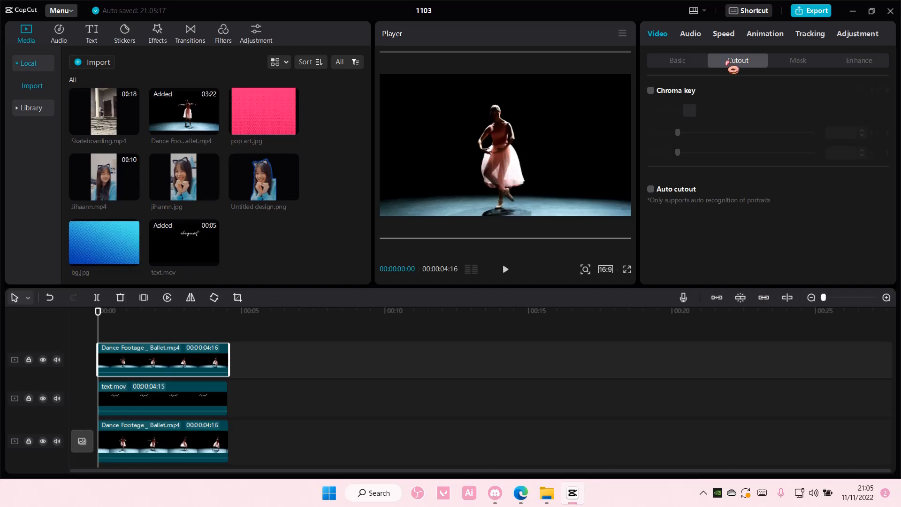
{"action": "left_click", "coordinate": [651, 188]}
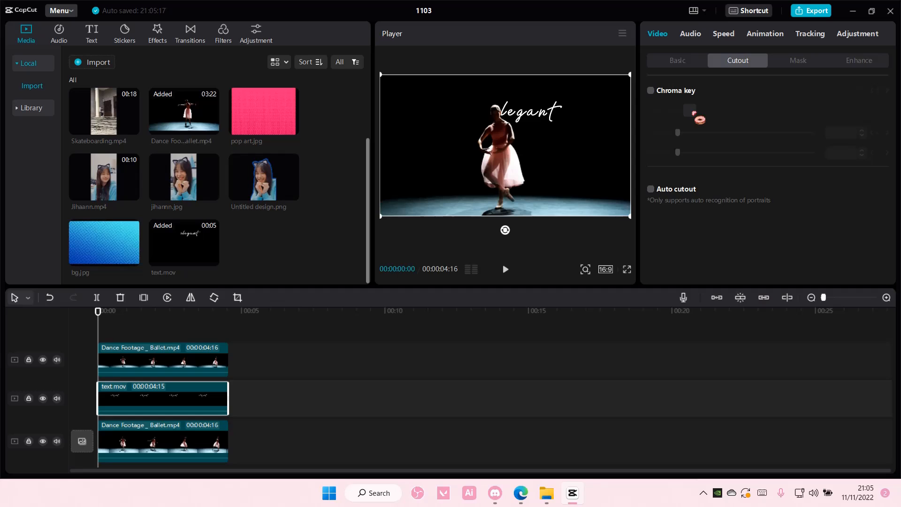
{"action": "left_click", "coordinate": [798, 60]}
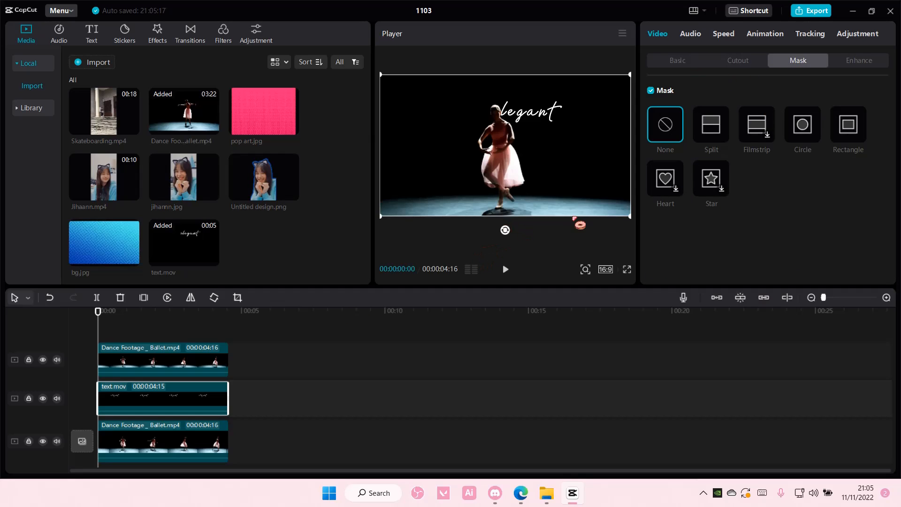
{"action": "left_click", "coordinate": [711, 125]}
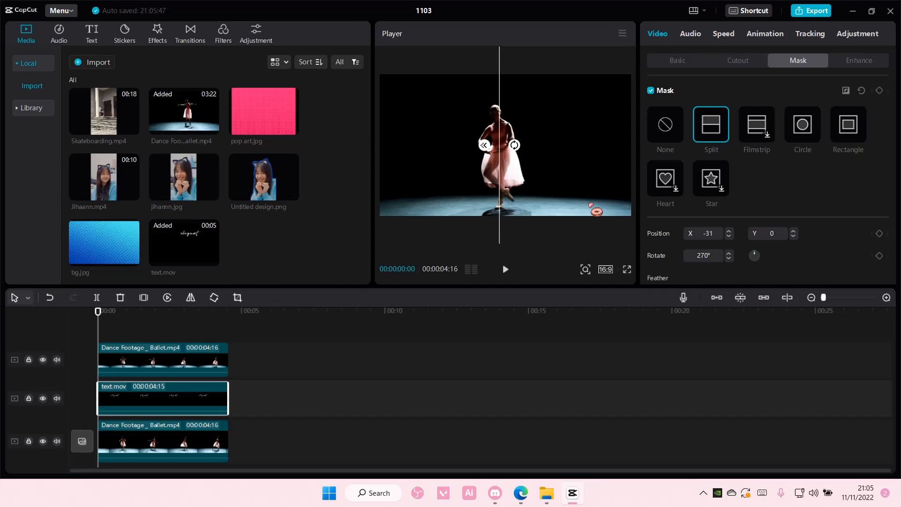
{"action": "mouse_move", "coordinate": [750, 149]}
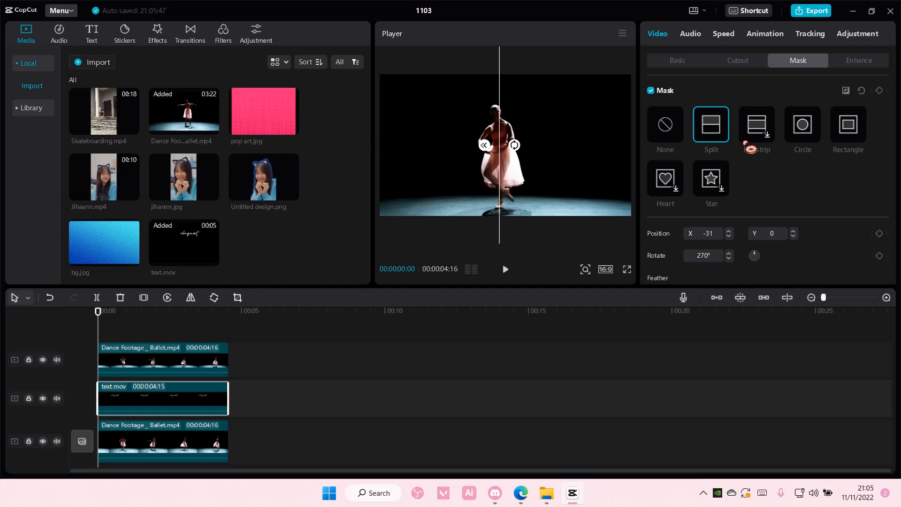
Step: Record the rotated split mask's starting position at the dancer as a keyframe
{"action": "left_click", "coordinate": [879, 90]}
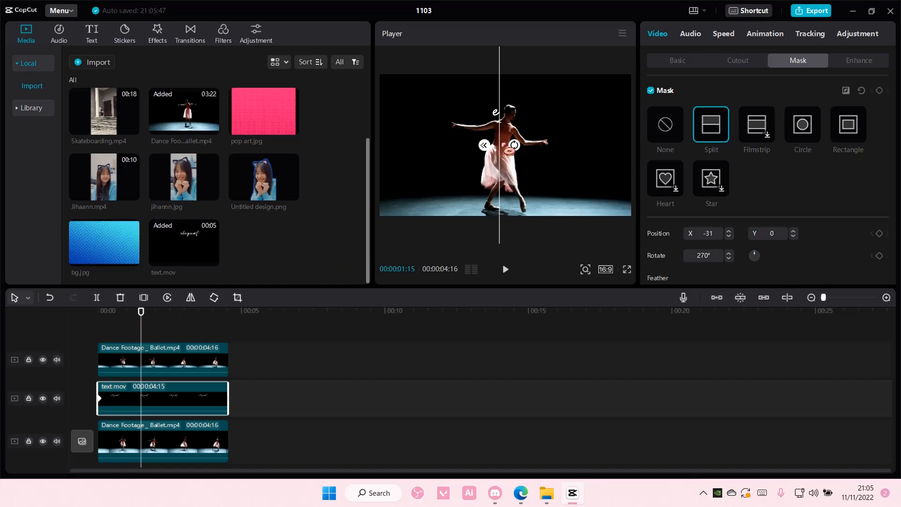
Step: Advance the playhead and shift the split line to follow the dancer, adding position keyframes
{"action": "left_click_drag", "start_coordinate": [484, 144], "coordinate": [509, 144]}
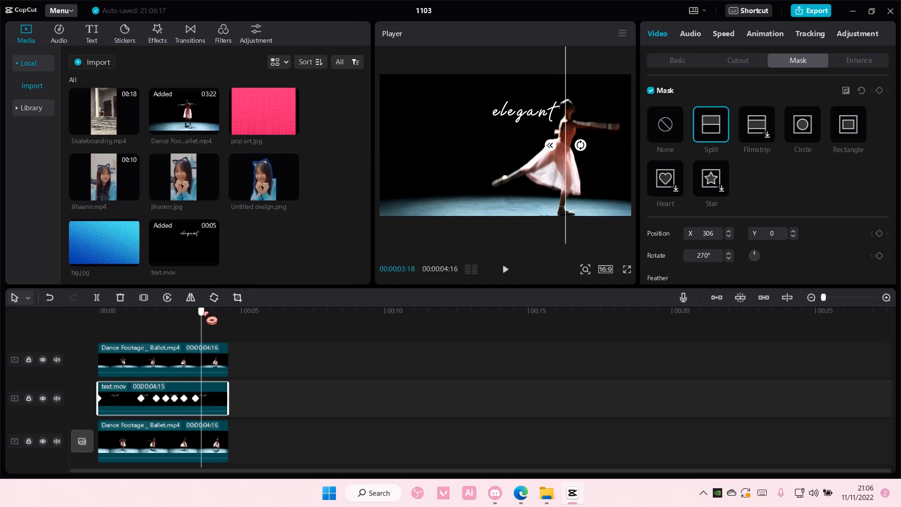
{"action": "left_click", "coordinate": [206, 311]}
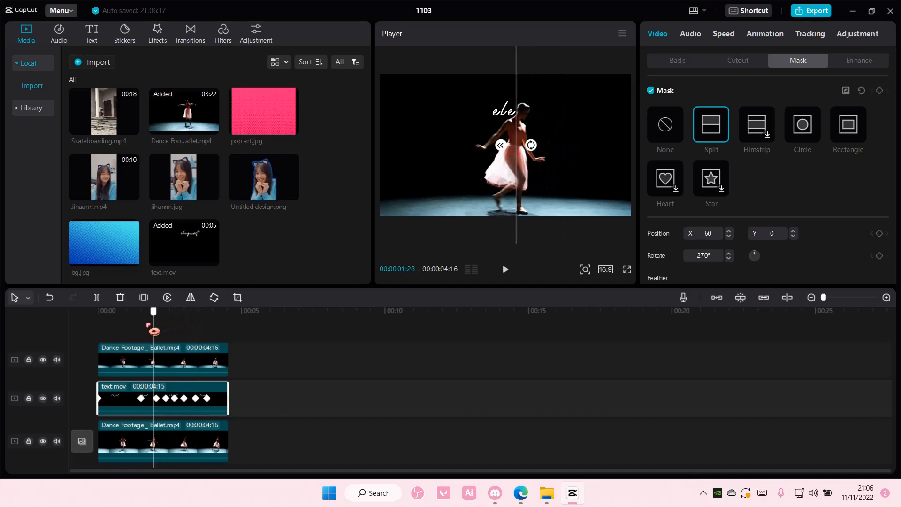
{"action": "left_click_drag", "start_coordinate": [153, 310], "coordinate": [119, 311]}
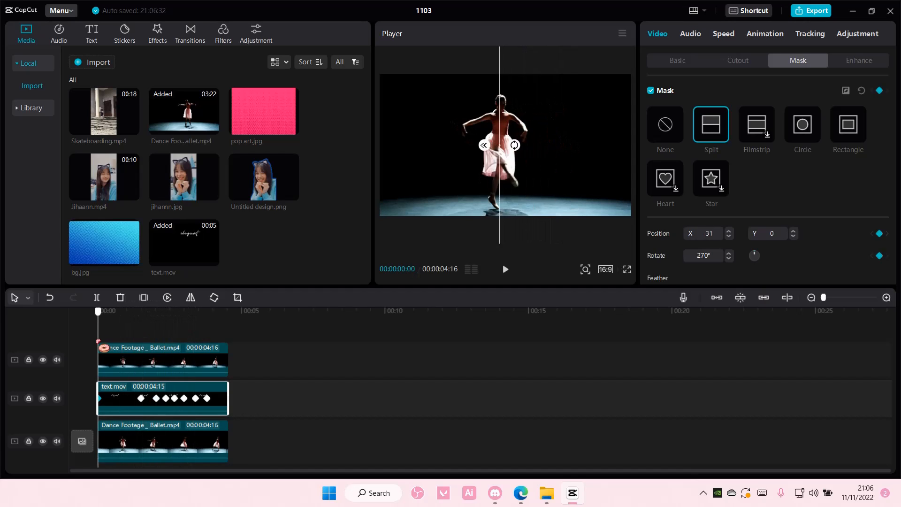
{"action": "left_click", "coordinate": [665, 125]}
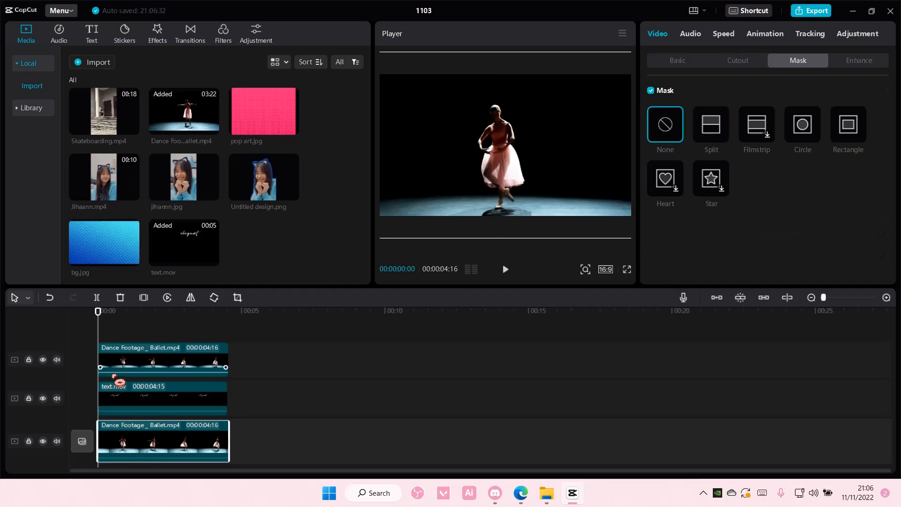
{"action": "left_click", "coordinate": [677, 60]}
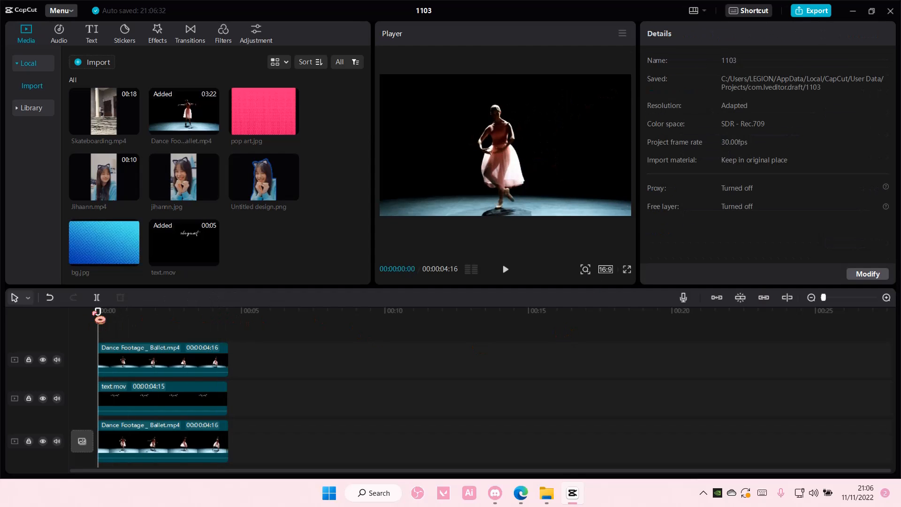
{"action": "left_click", "coordinate": [504, 270]}
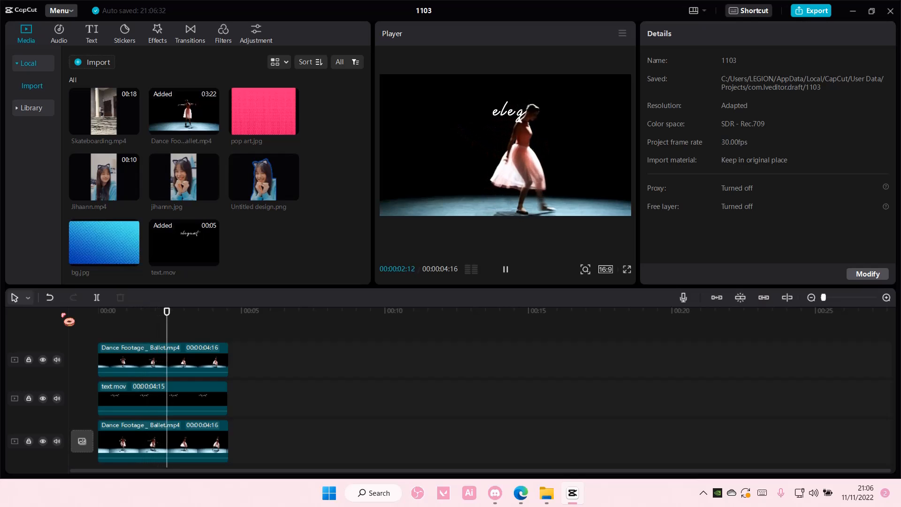
{"action": "left_click", "coordinate": [504, 269]}
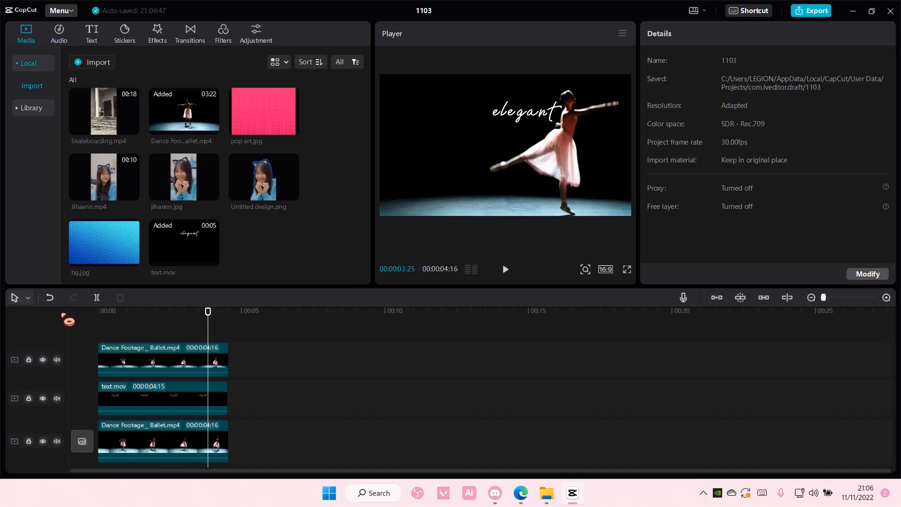